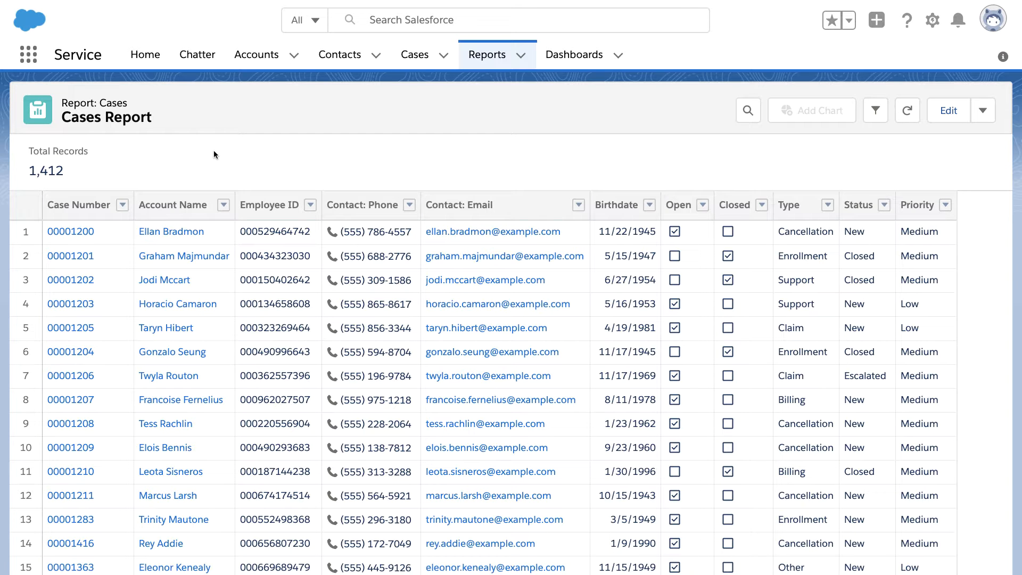
{"action": "mouse_move", "coordinate": [144, 132]}
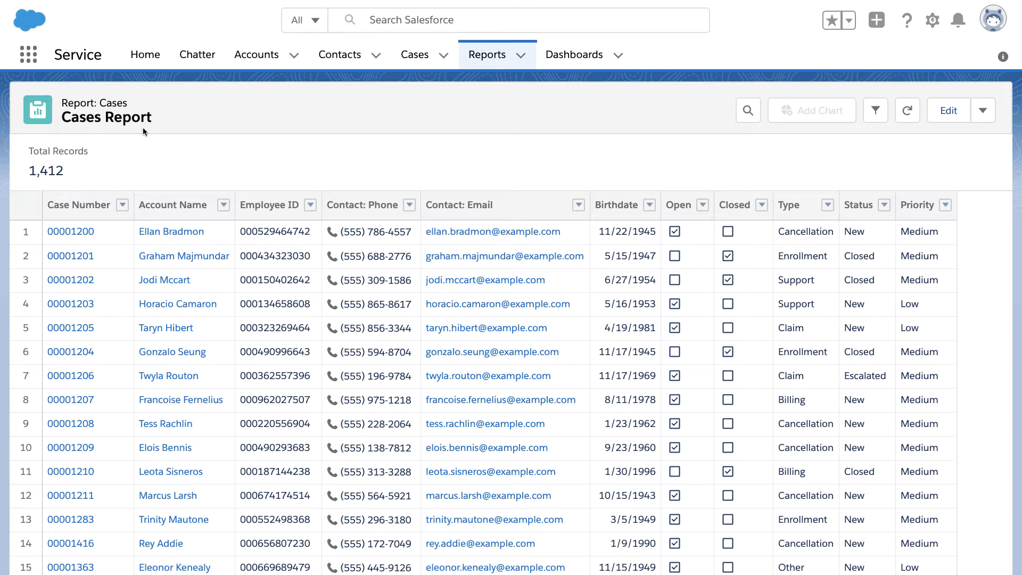
{"action": "mouse_move", "coordinate": [225, 226]}
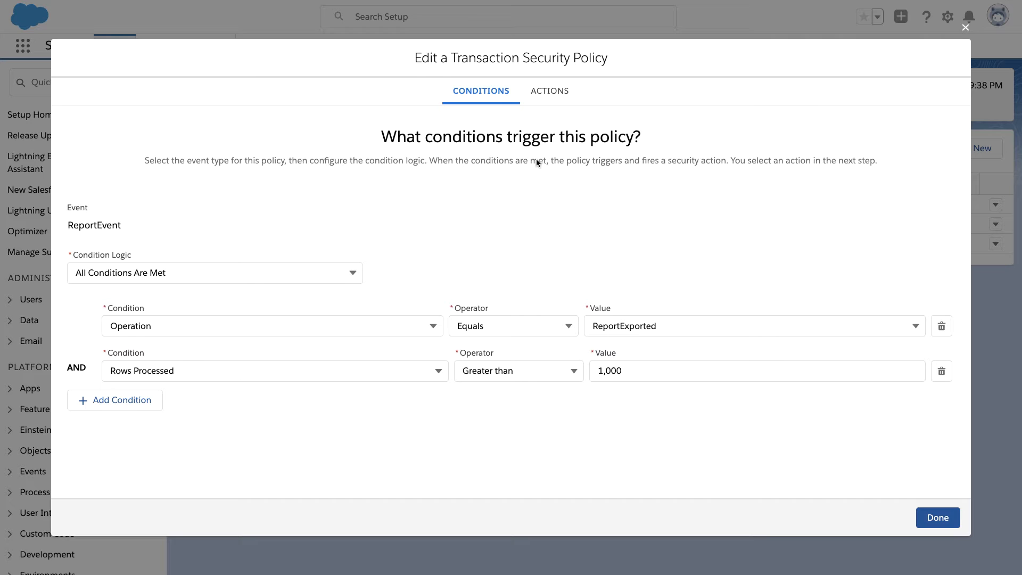
{"action": "mouse_move", "coordinate": [410, 218]}
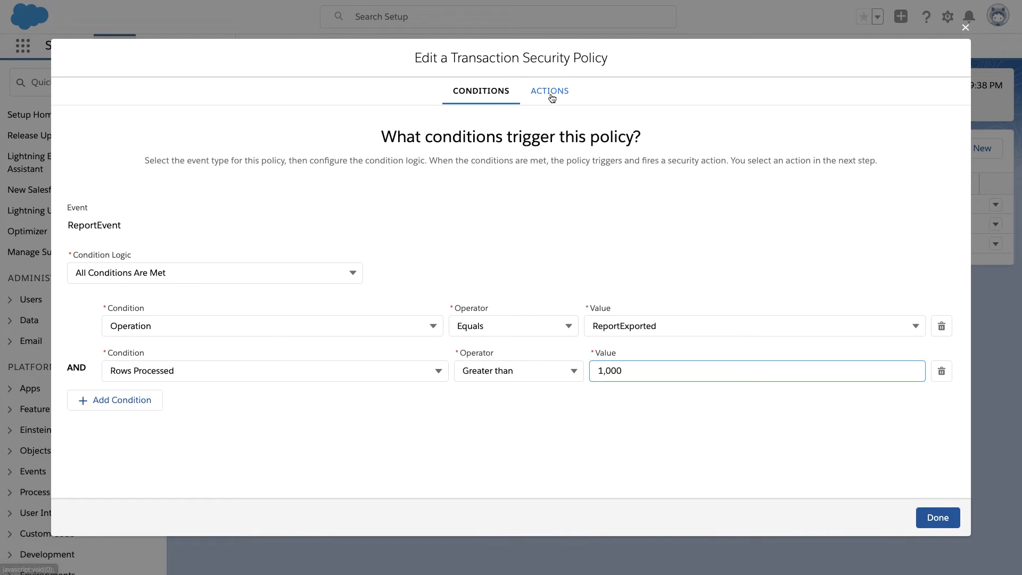
- Check the policy's Actions: block the export and notify Admin User in-app
{"action": "left_click", "coordinate": [550, 90]}
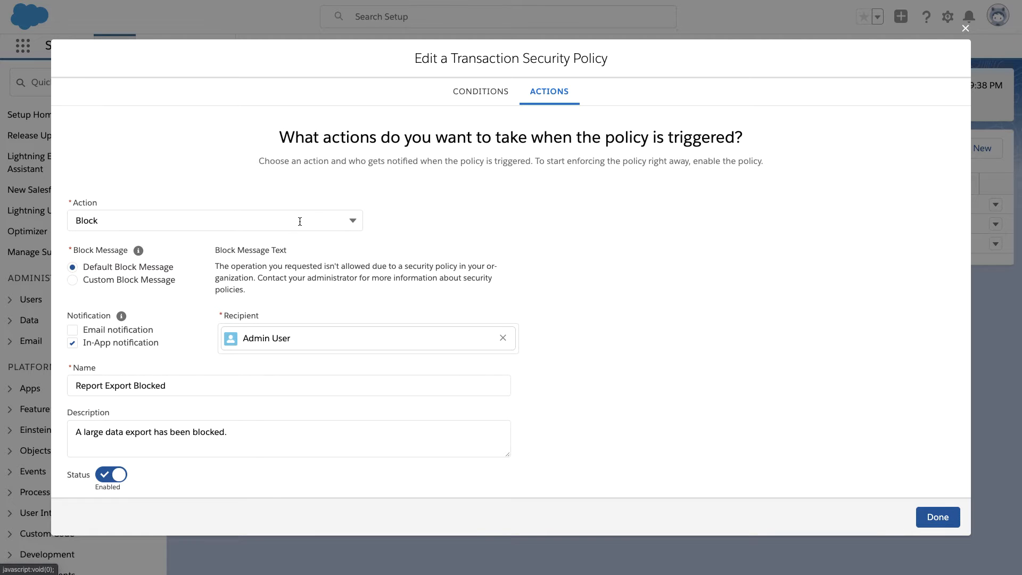
{"action": "mouse_move", "coordinate": [408, 232]}
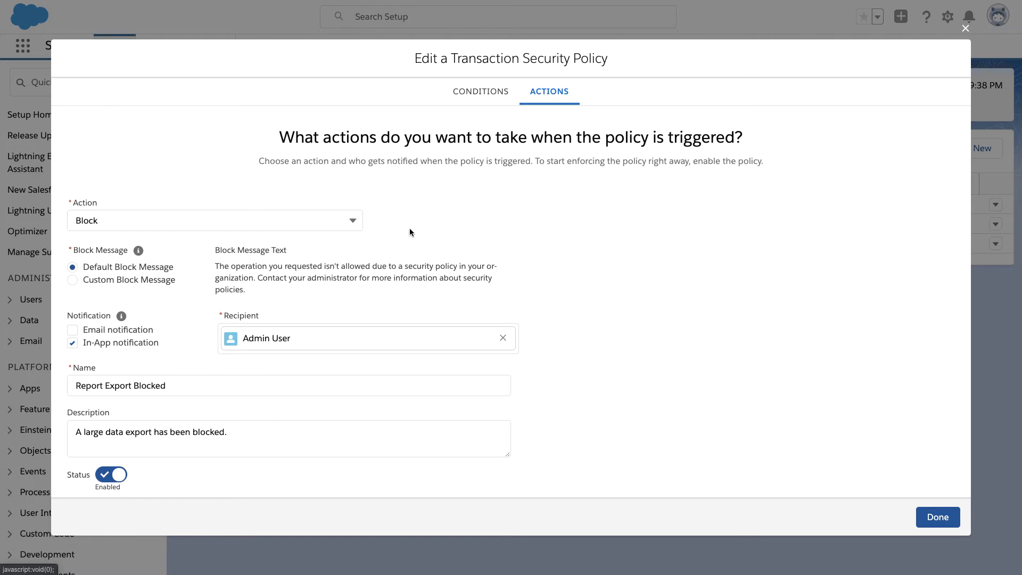
{"action": "left_click", "coordinate": [878, 44]}
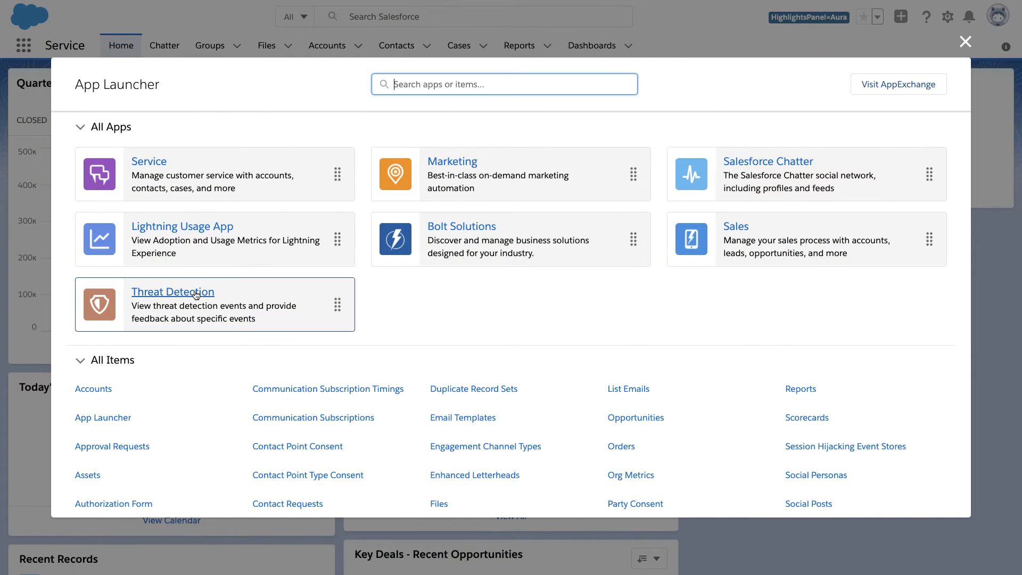
- Launch Threat Detection and list the Report Anomaly Event Stores records
{"action": "left_click", "coordinate": [173, 292]}
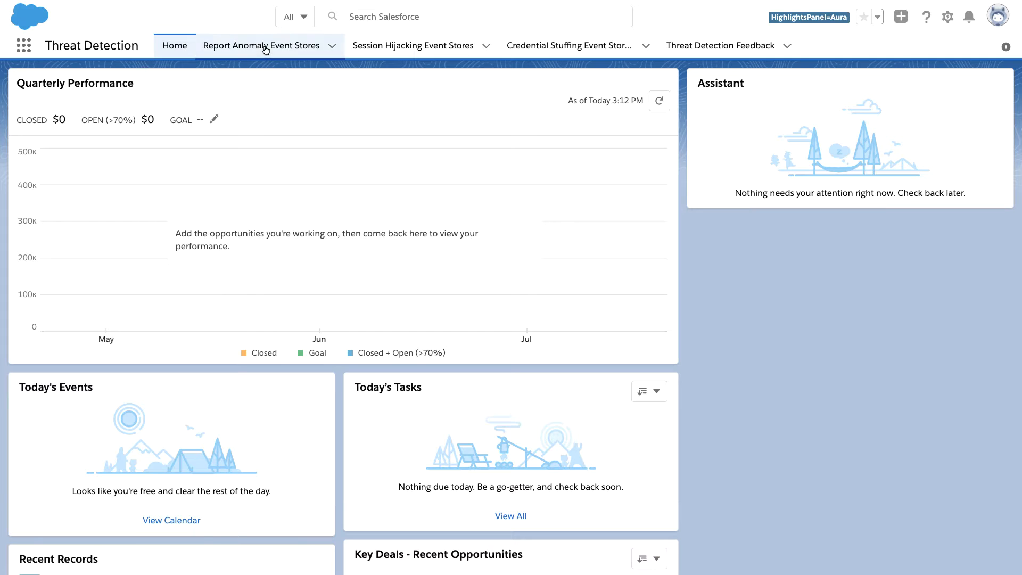
{"action": "mouse_move", "coordinate": [414, 44]}
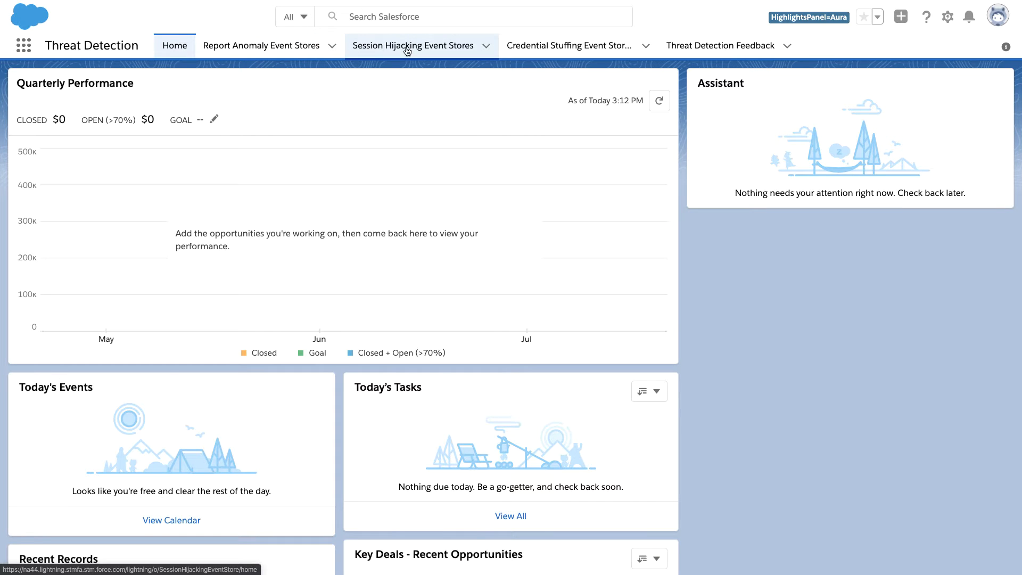
{"action": "mouse_move", "coordinate": [570, 45]}
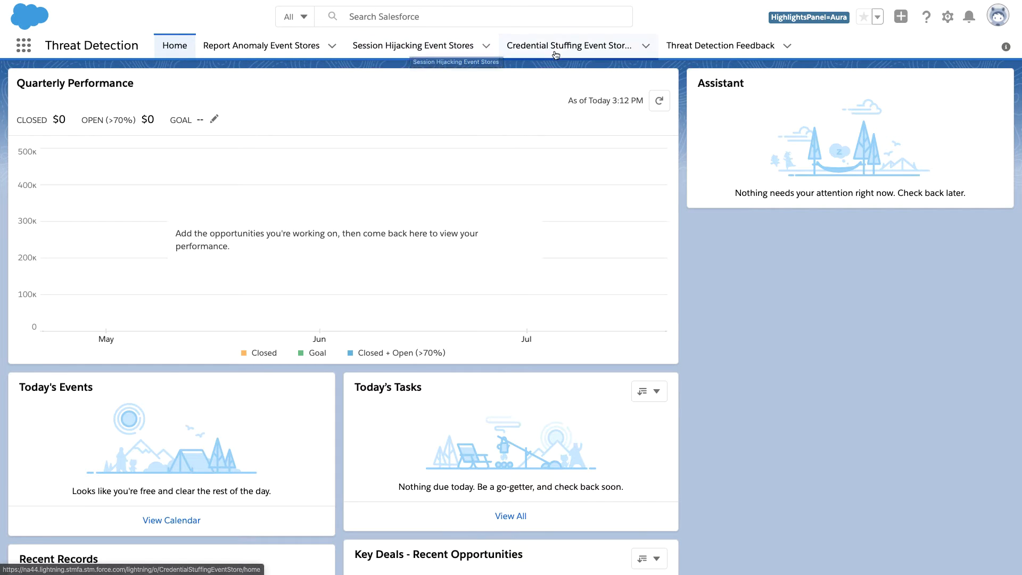
{"action": "mouse_move", "coordinate": [330, 73]}
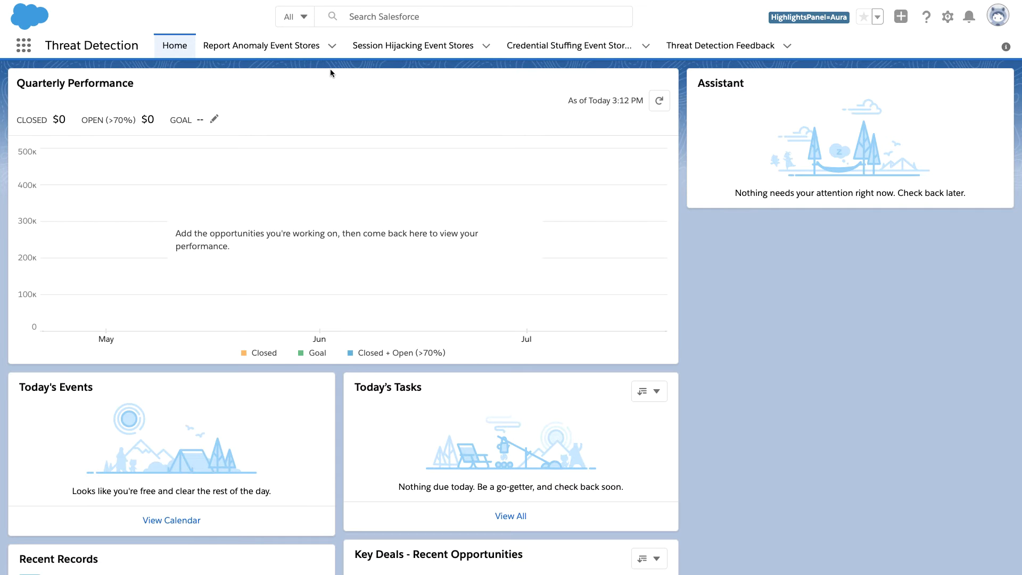
{"action": "left_click", "coordinate": [260, 45]}
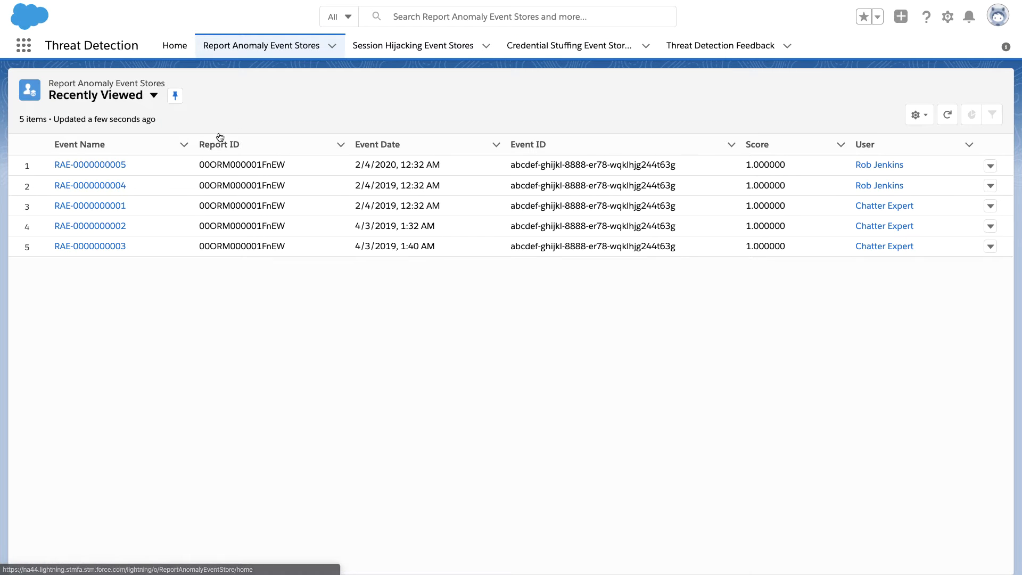
{"action": "left_click", "coordinate": [89, 164]}
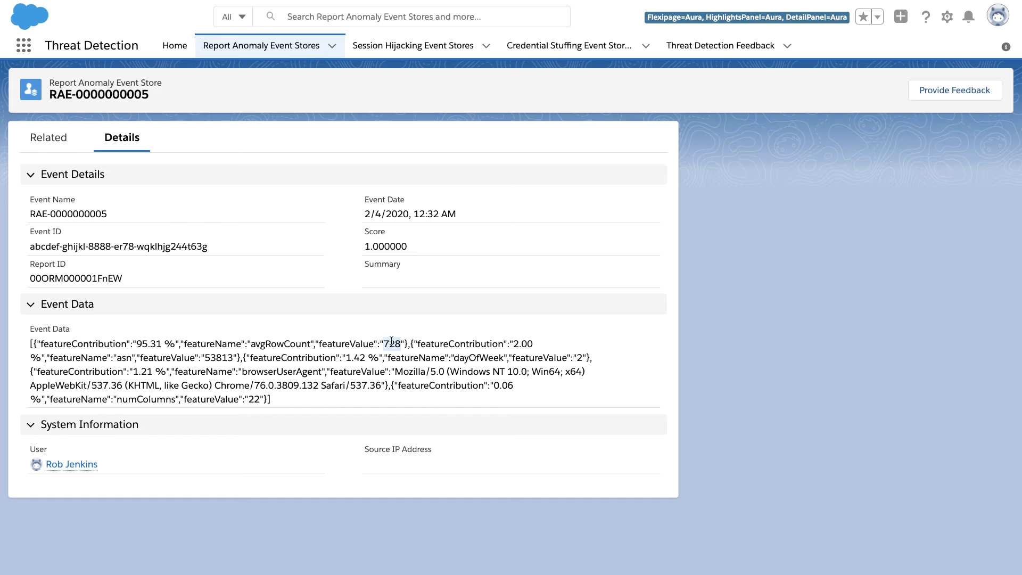
{"action": "double_click", "coordinate": [80, 344]}
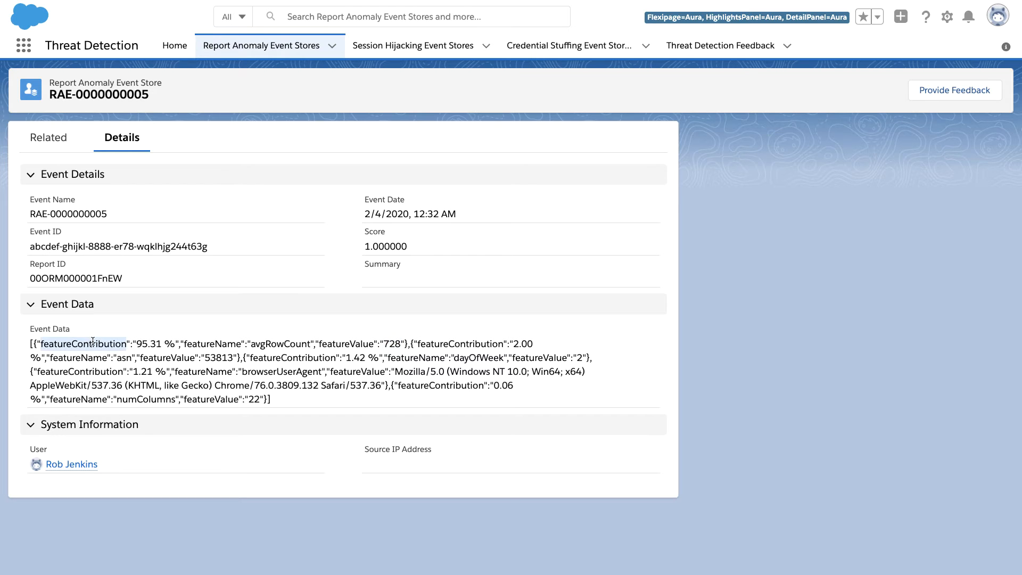
{"action": "mouse_move", "coordinate": [293, 345]}
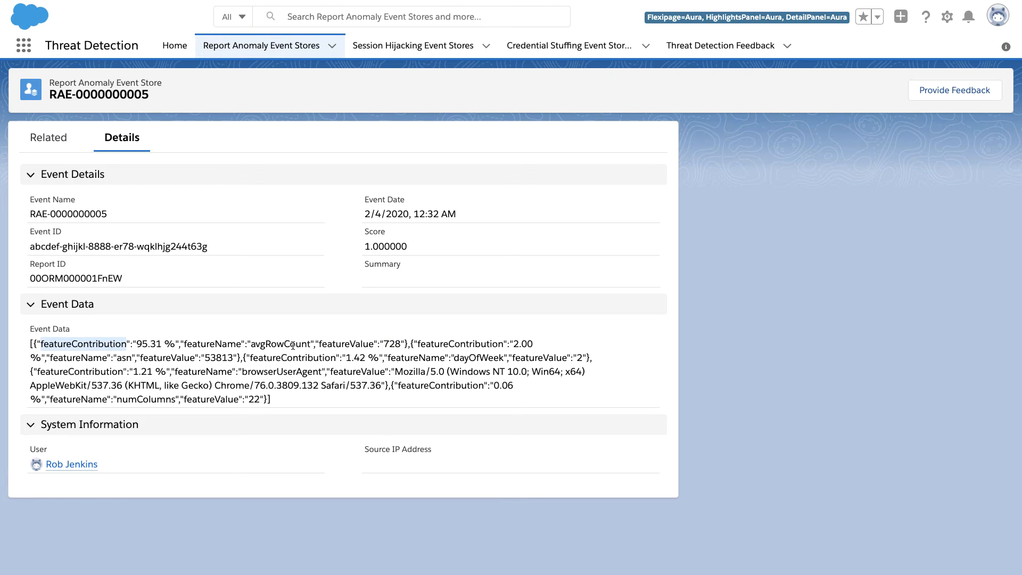
{"action": "mouse_move", "coordinate": [305, 320]}
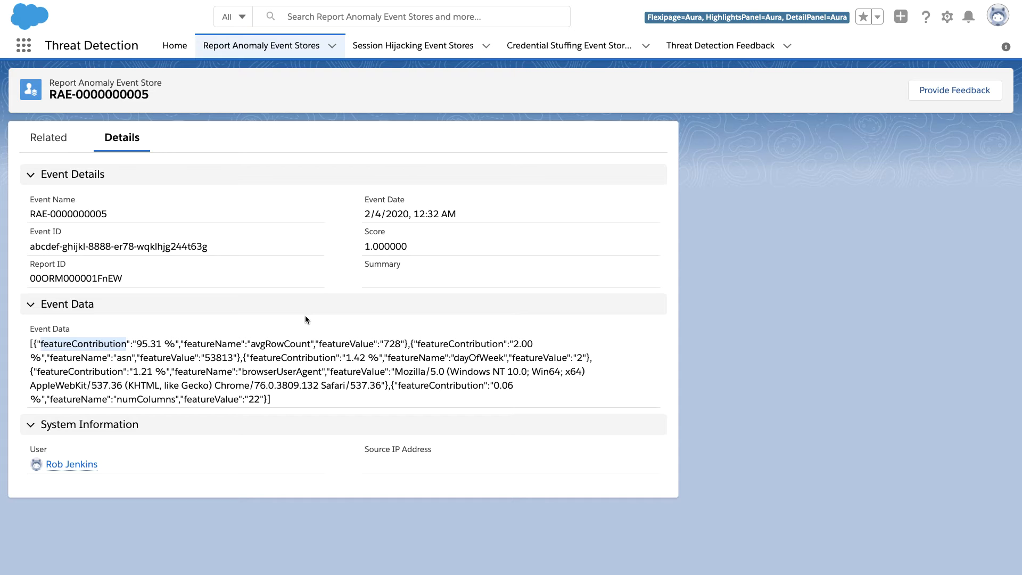
{"action": "mouse_move", "coordinate": [854, 153]}
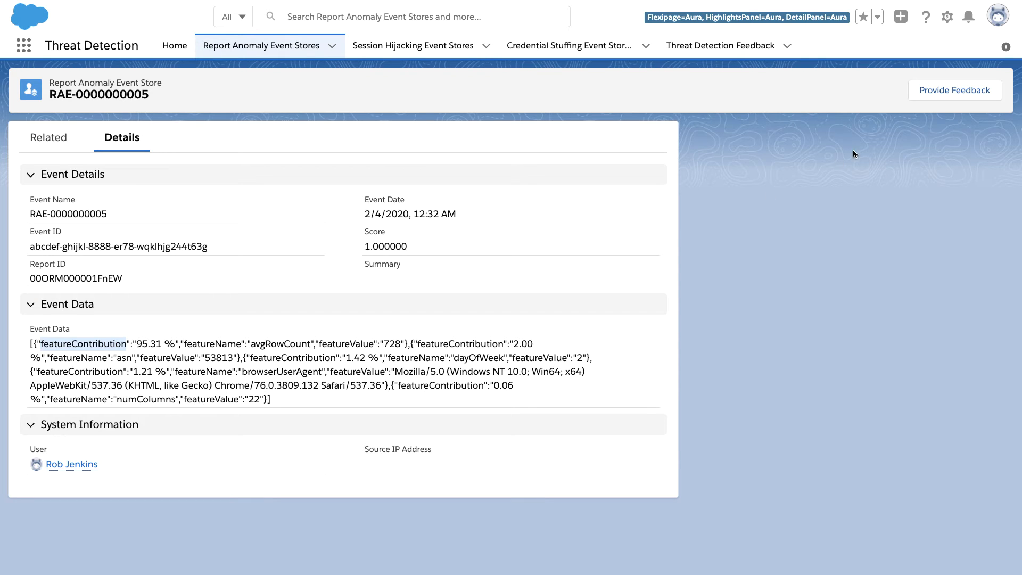
{"action": "left_click", "coordinate": [954, 89]}
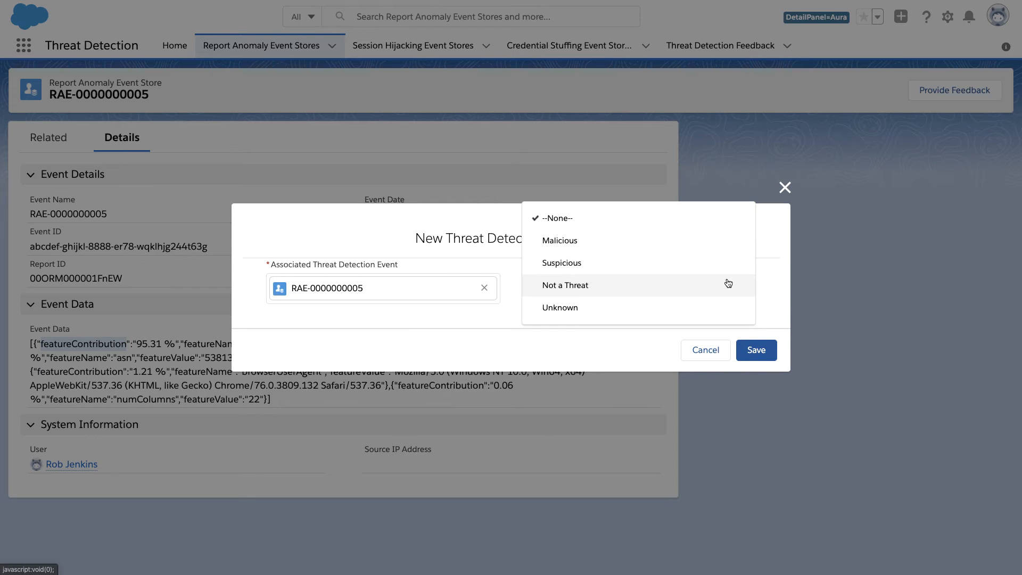
{"action": "left_click", "coordinate": [561, 263]}
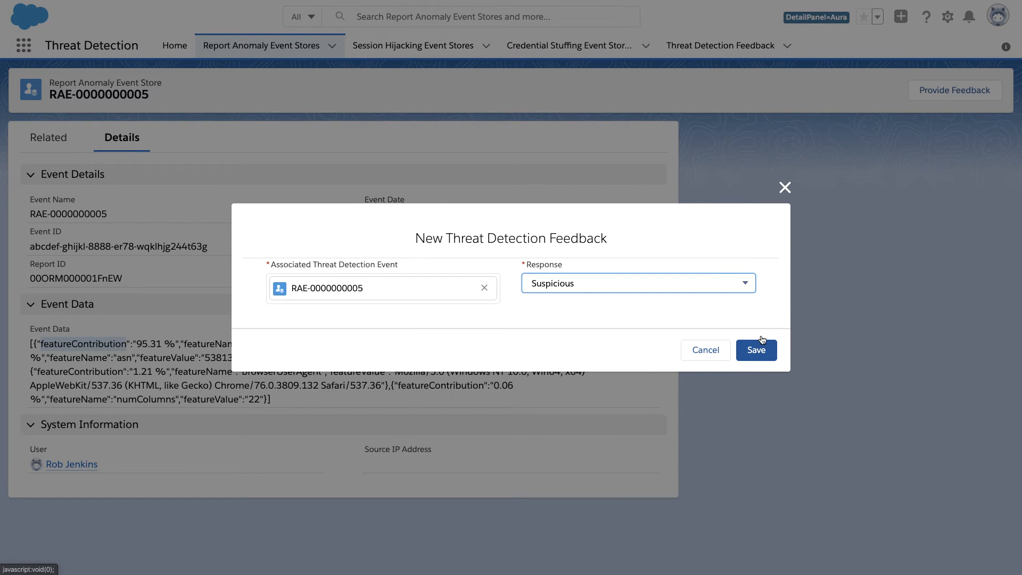
{"action": "left_click", "coordinate": [756, 350]}
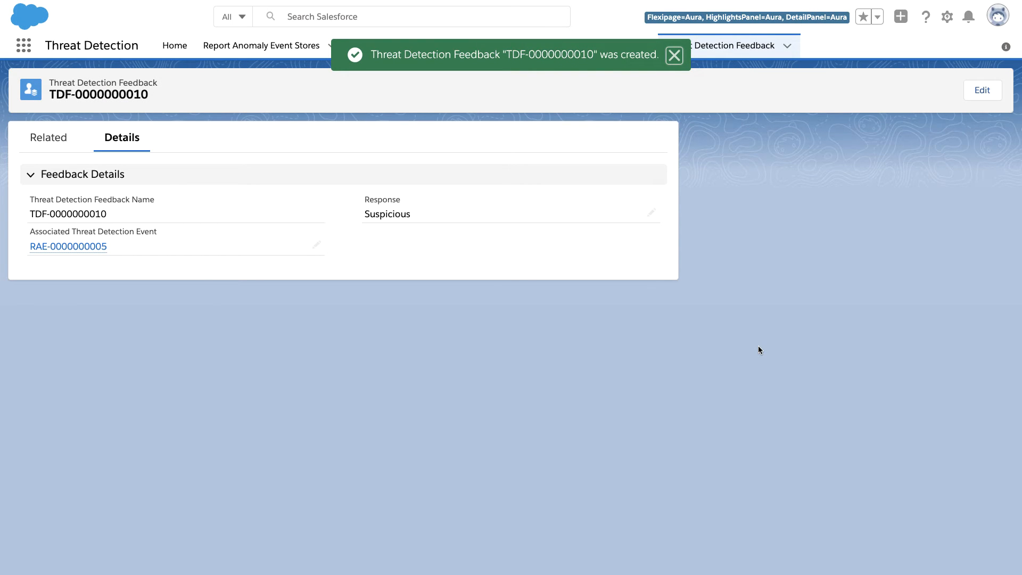
{"action": "left_click", "coordinate": [674, 55]}
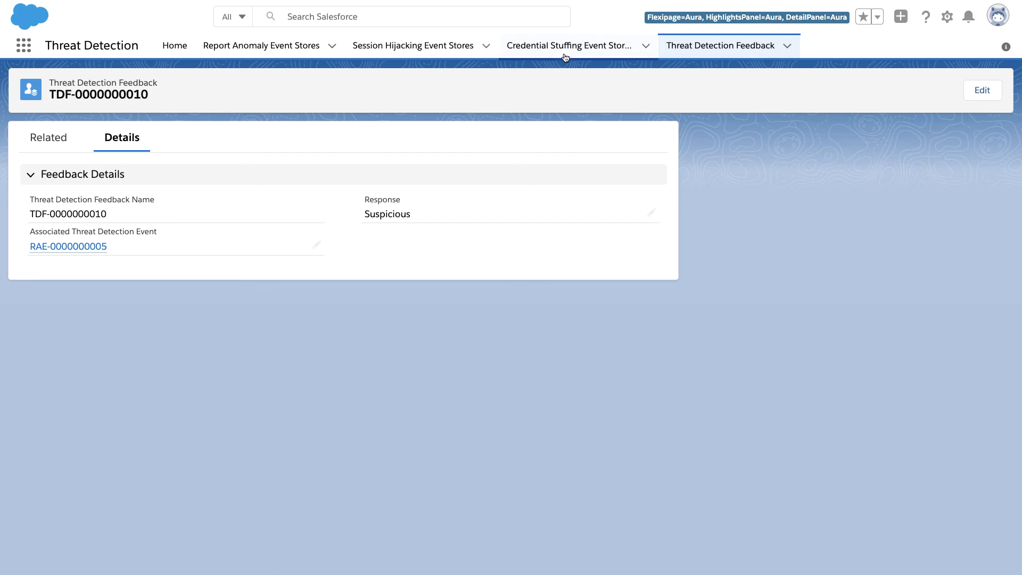
- Revisit Report Export Blocked's block and in-app notification actions in Setup, then close it
{"action": "left_click", "coordinate": [568, 46]}
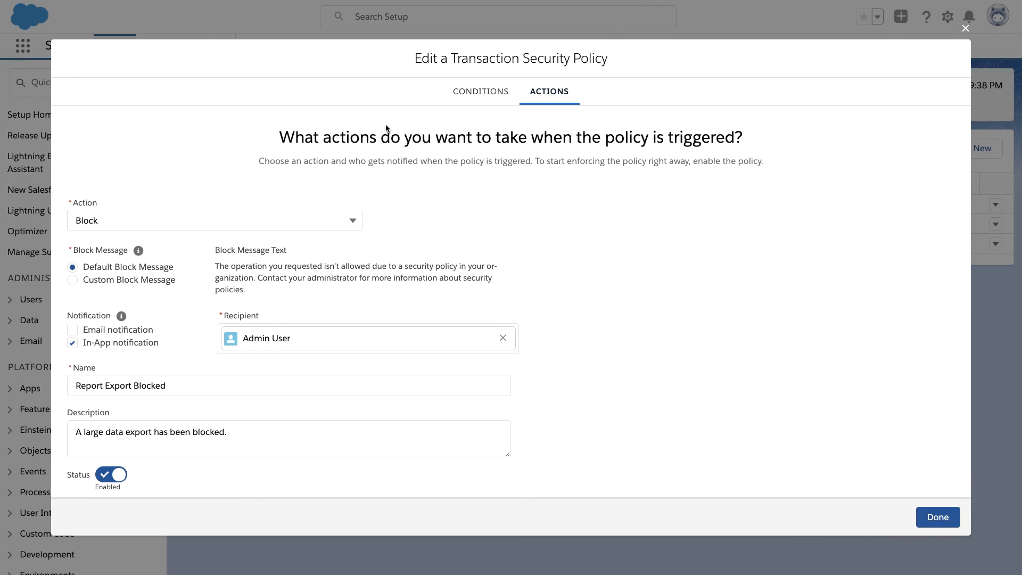
{"action": "mouse_move", "coordinate": [497, 201]}
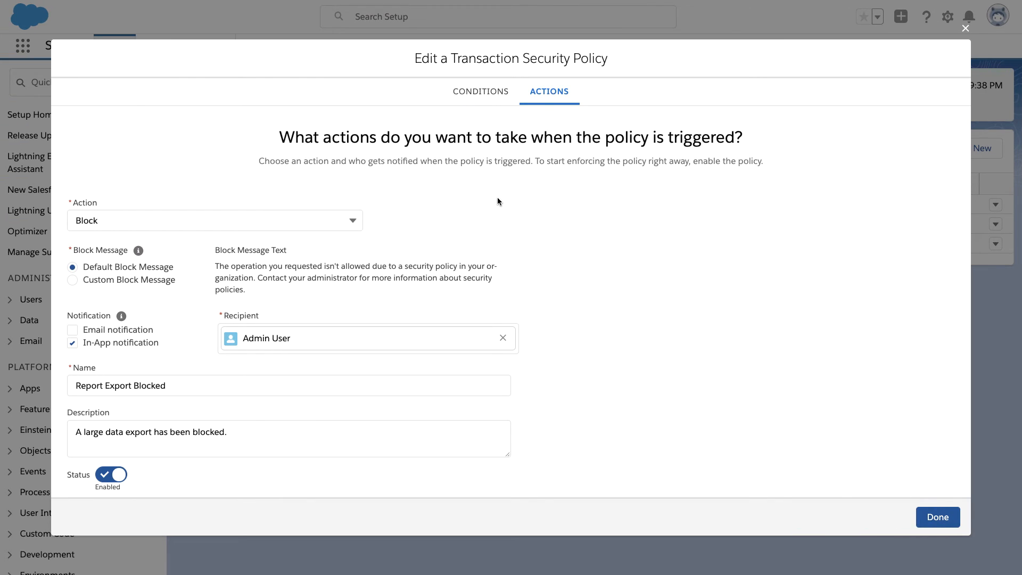
{"action": "mouse_move", "coordinate": [959, 37]}
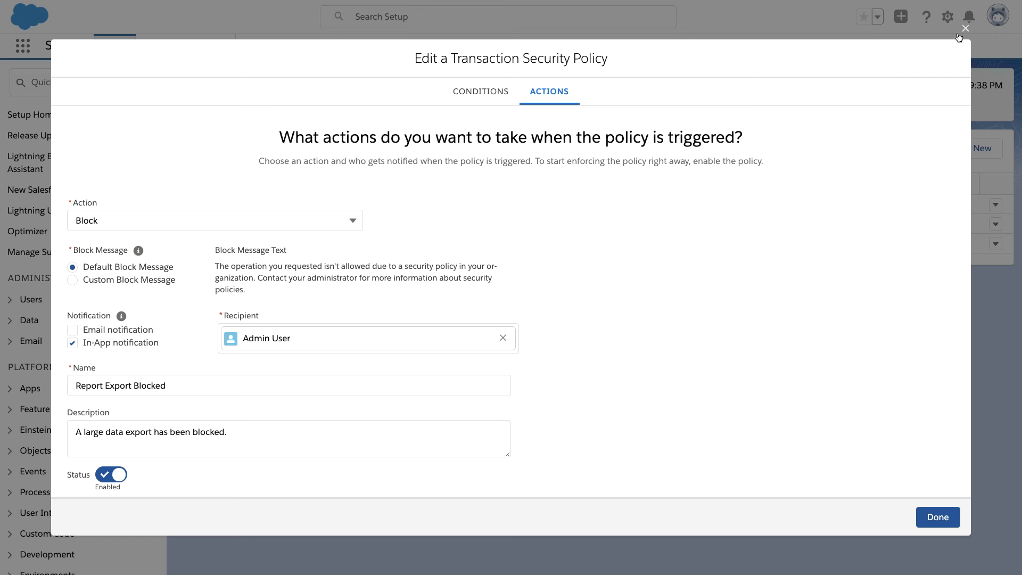
{"action": "left_click", "coordinate": [937, 518]}
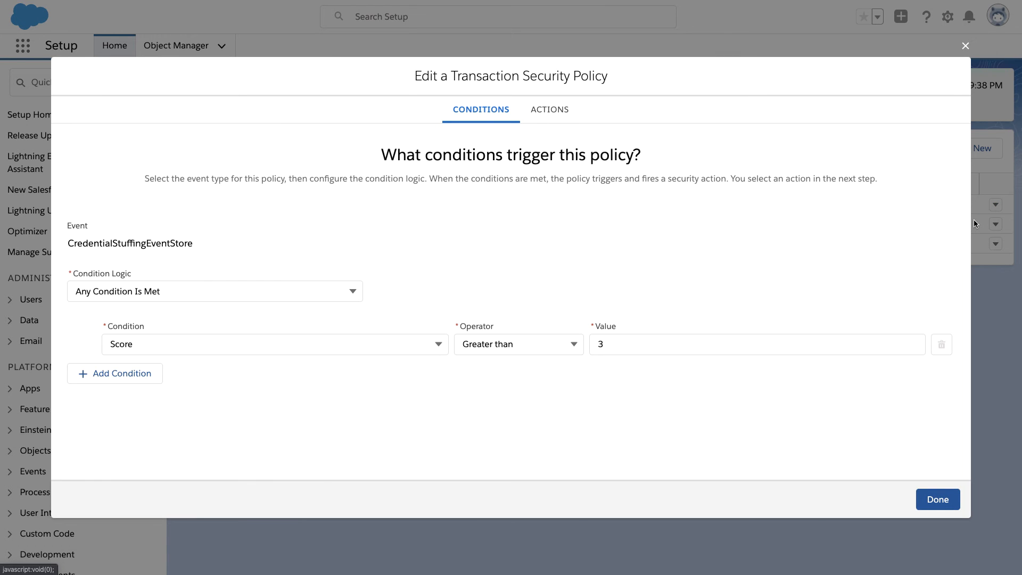
{"action": "mouse_move", "coordinate": [522, 219]}
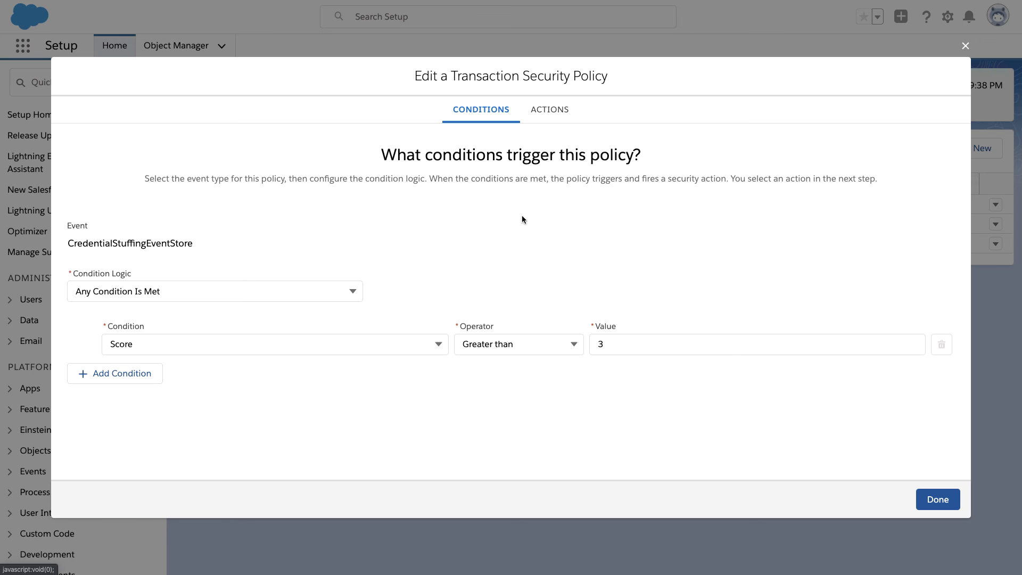
- Confirm Score Greater than 3 condition and email plus in-app alerts to Admin User, then close
{"action": "left_click", "coordinate": [130, 243]}
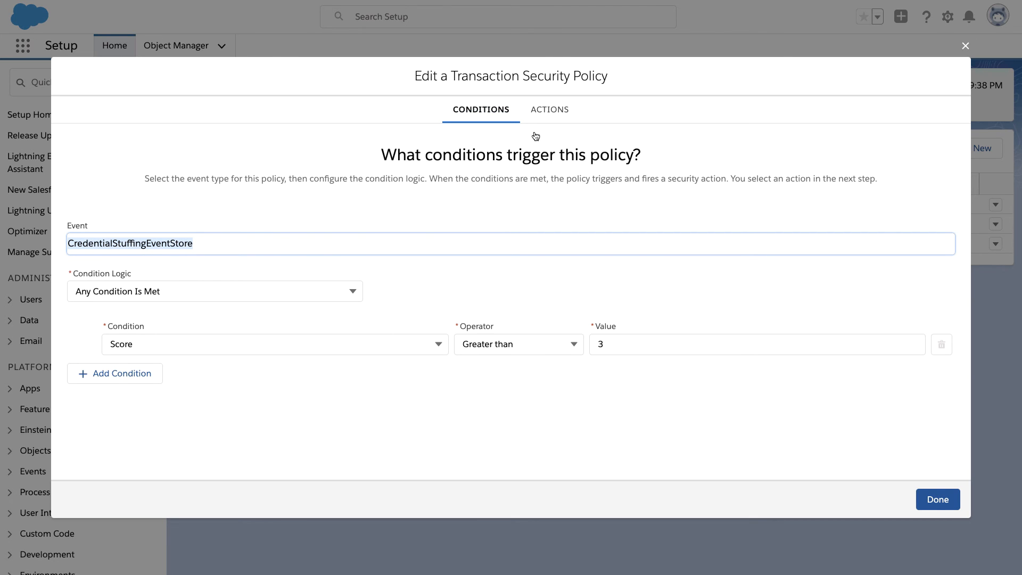
{"action": "left_click", "coordinate": [549, 109]}
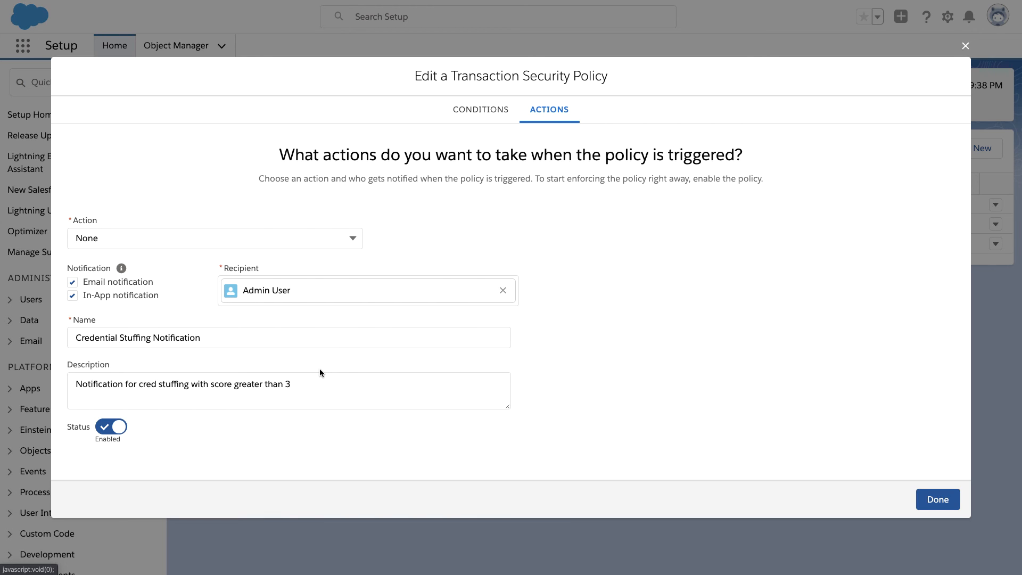
{"action": "mouse_move", "coordinate": [402, 336]}
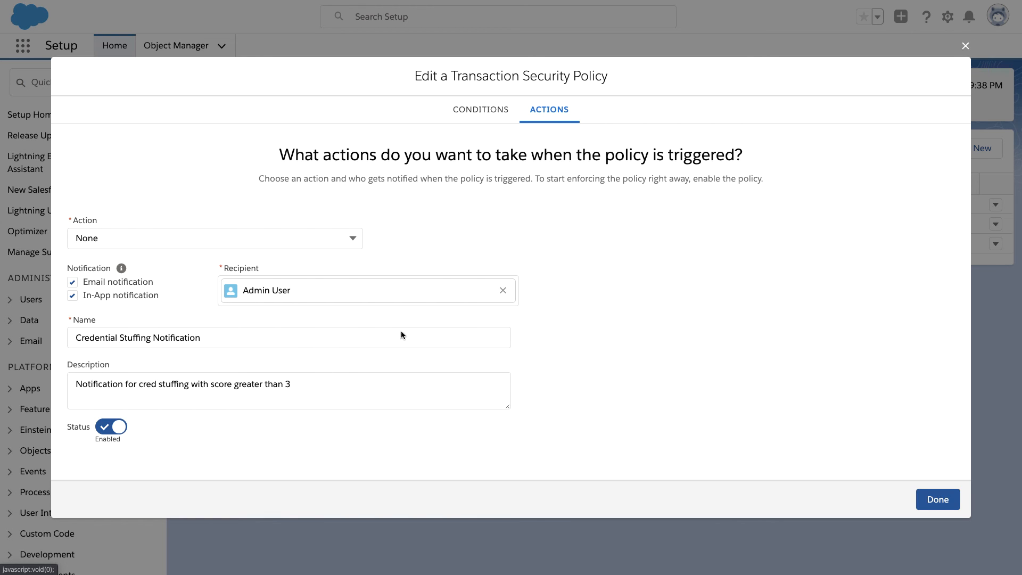
{"action": "left_click", "coordinate": [937, 499]}
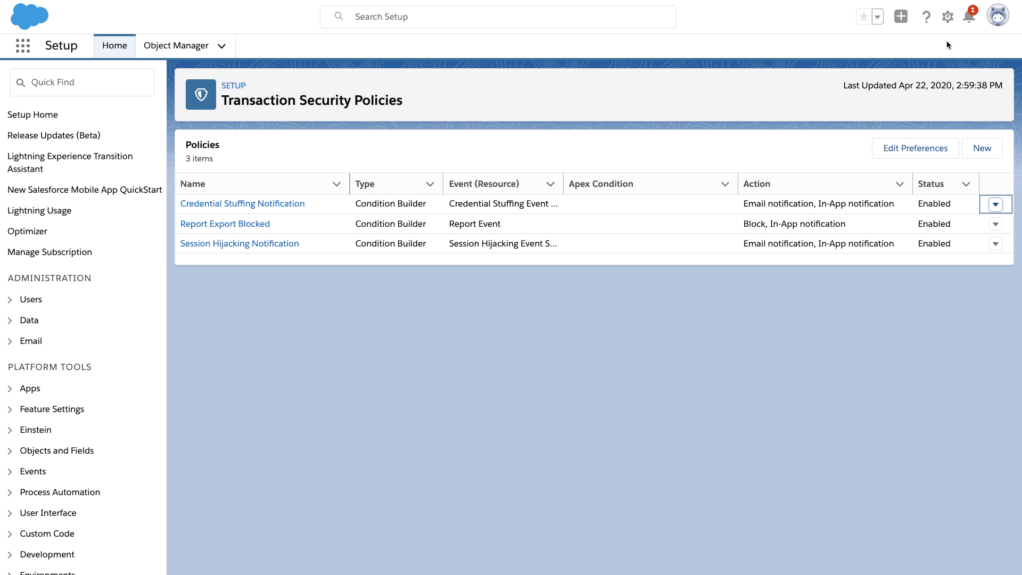
{"action": "mouse_move", "coordinate": [969, 28]}
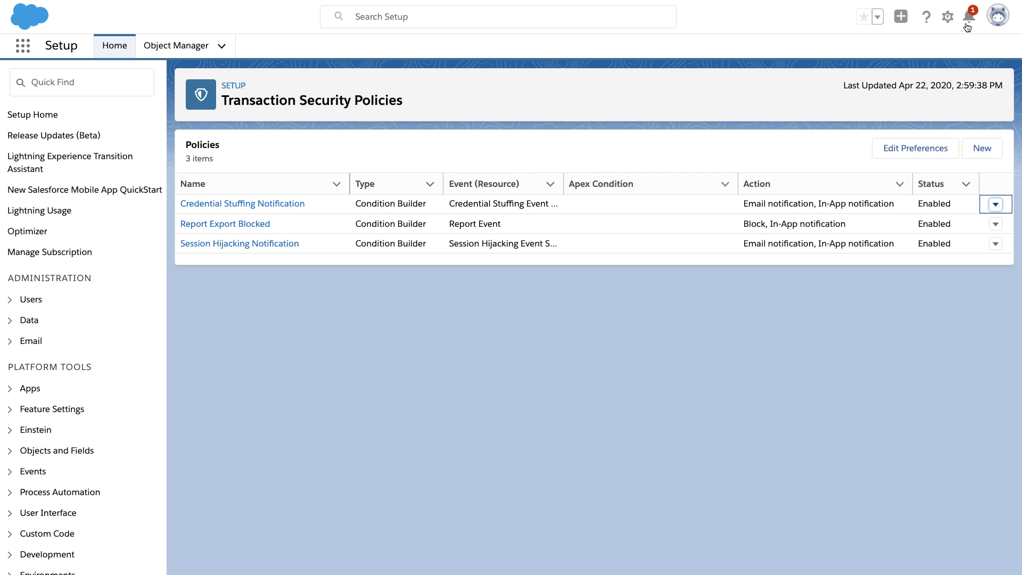
- View the Transaction Security Alert for Credential Stuffing Notification triggered seconds ago
{"action": "left_click", "coordinate": [969, 16]}
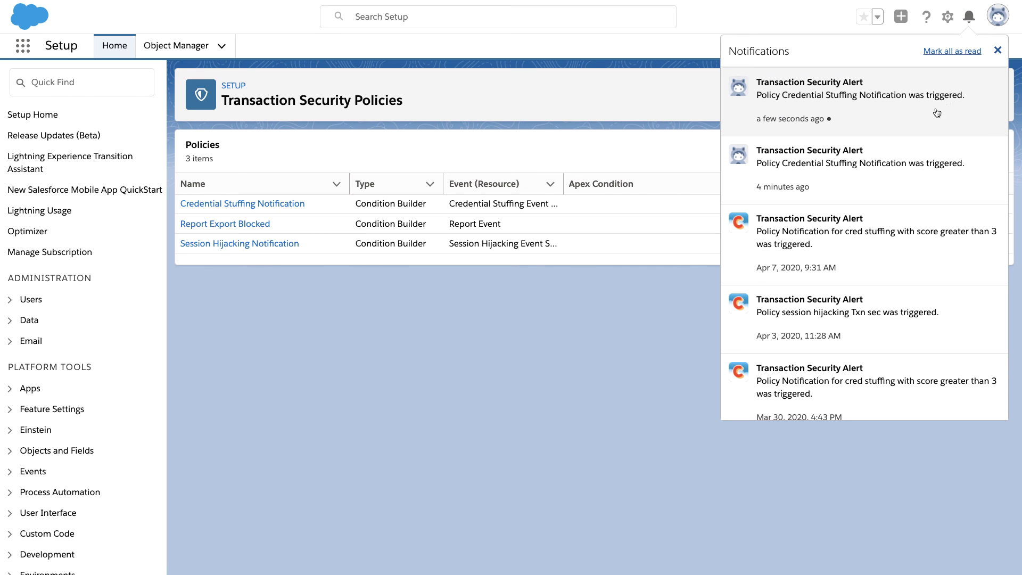
{"action": "mouse_move", "coordinate": [885, 116]}
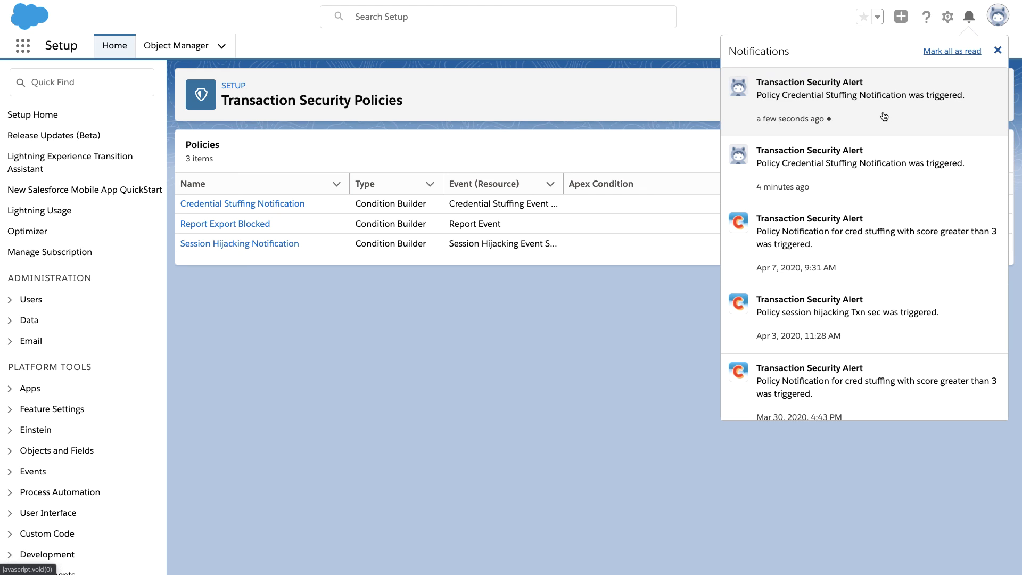